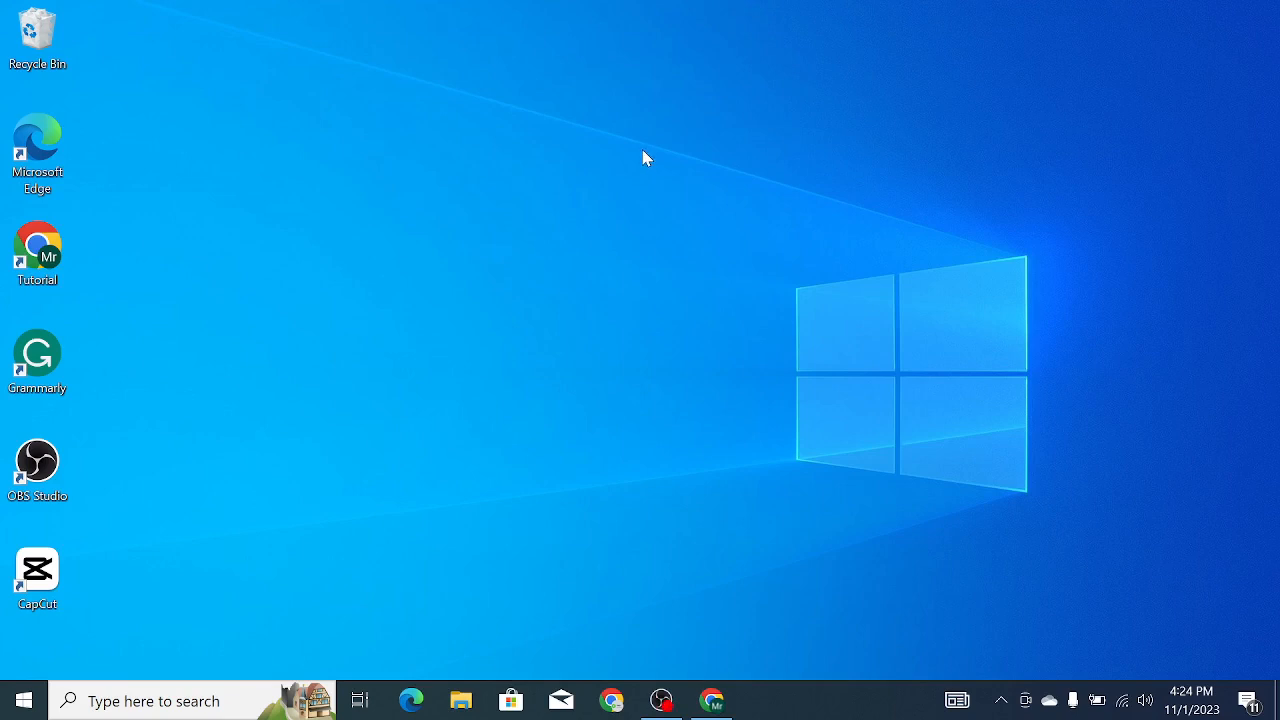
mouse_move(643, 147)
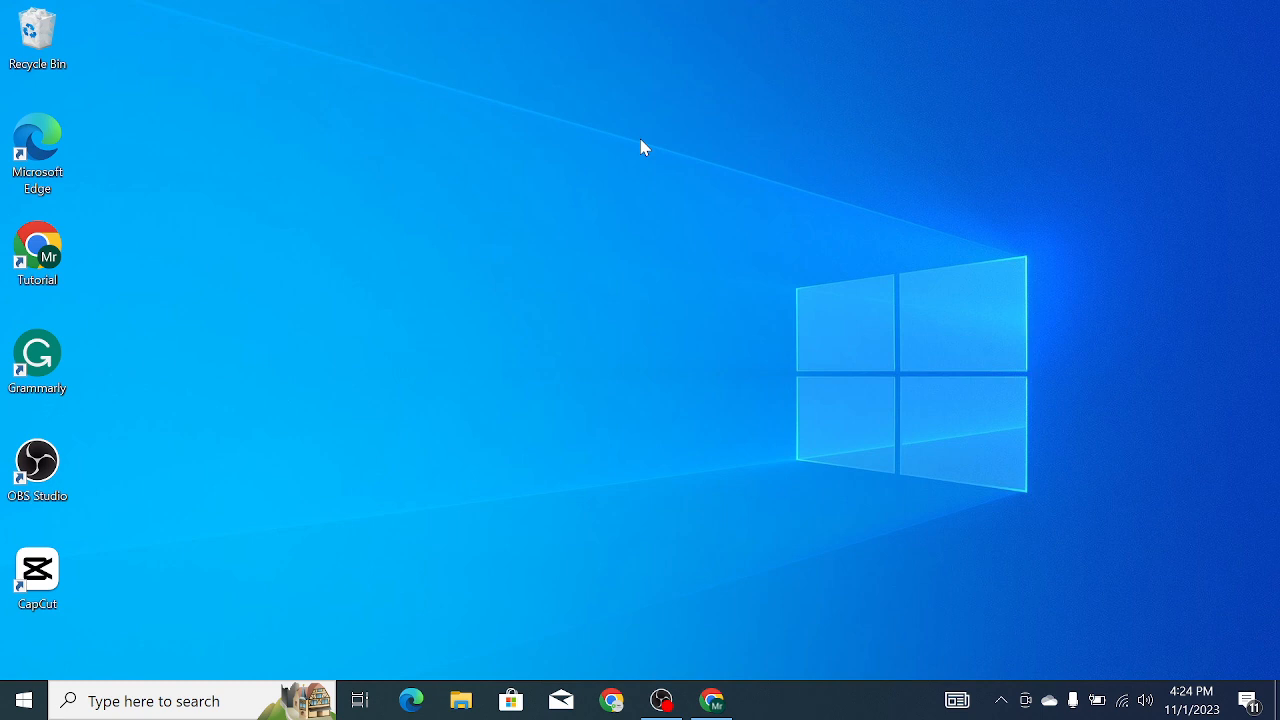
mouse_move(643, 143)
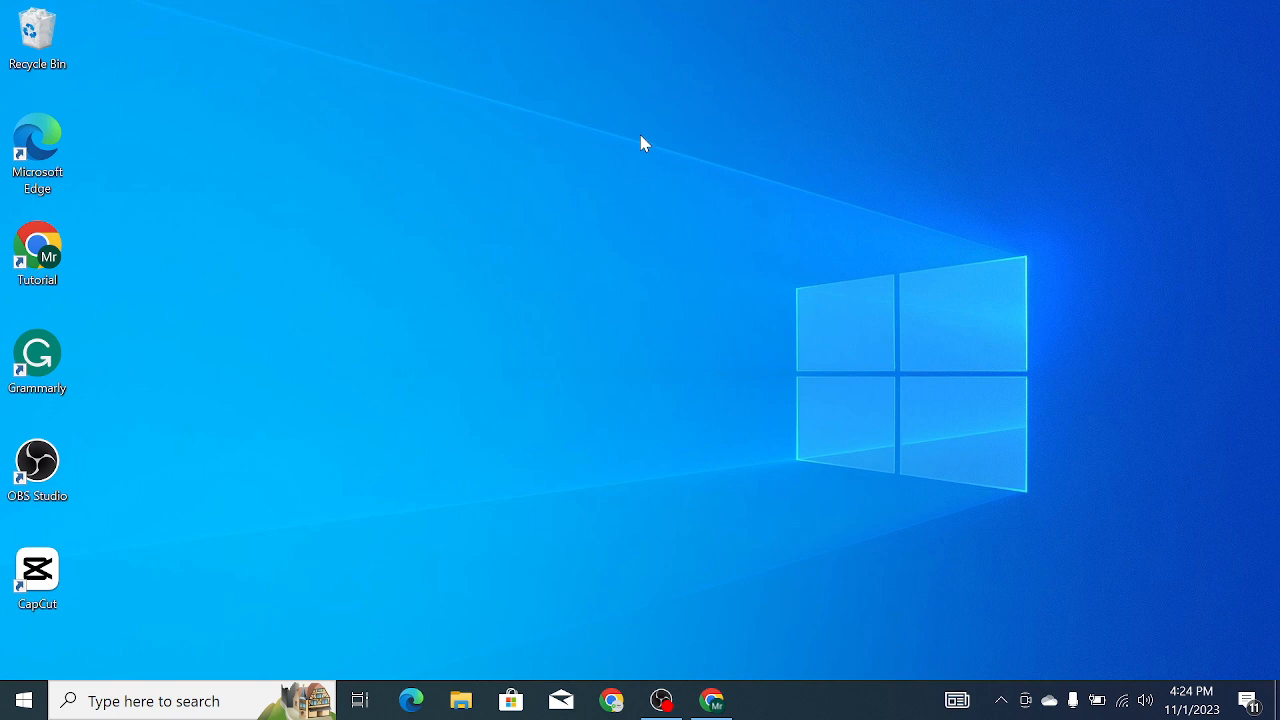
mouse_move(647, 160)
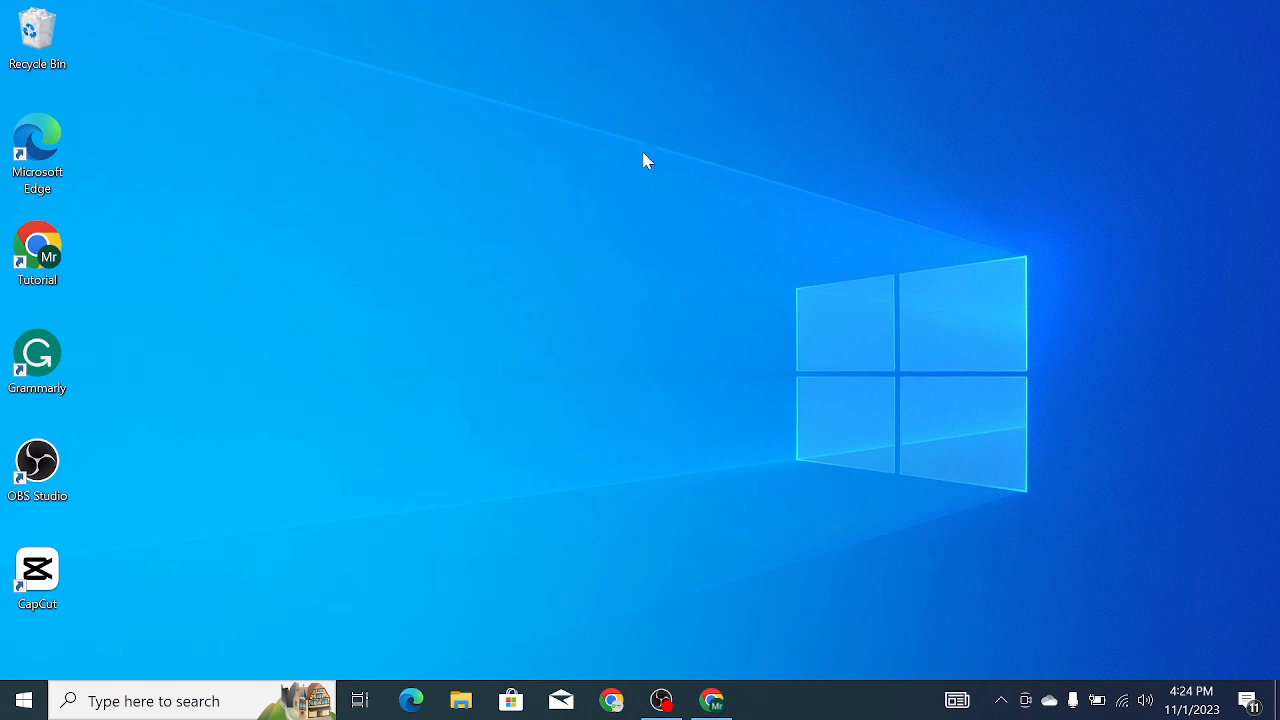
mouse_move(694, 571)
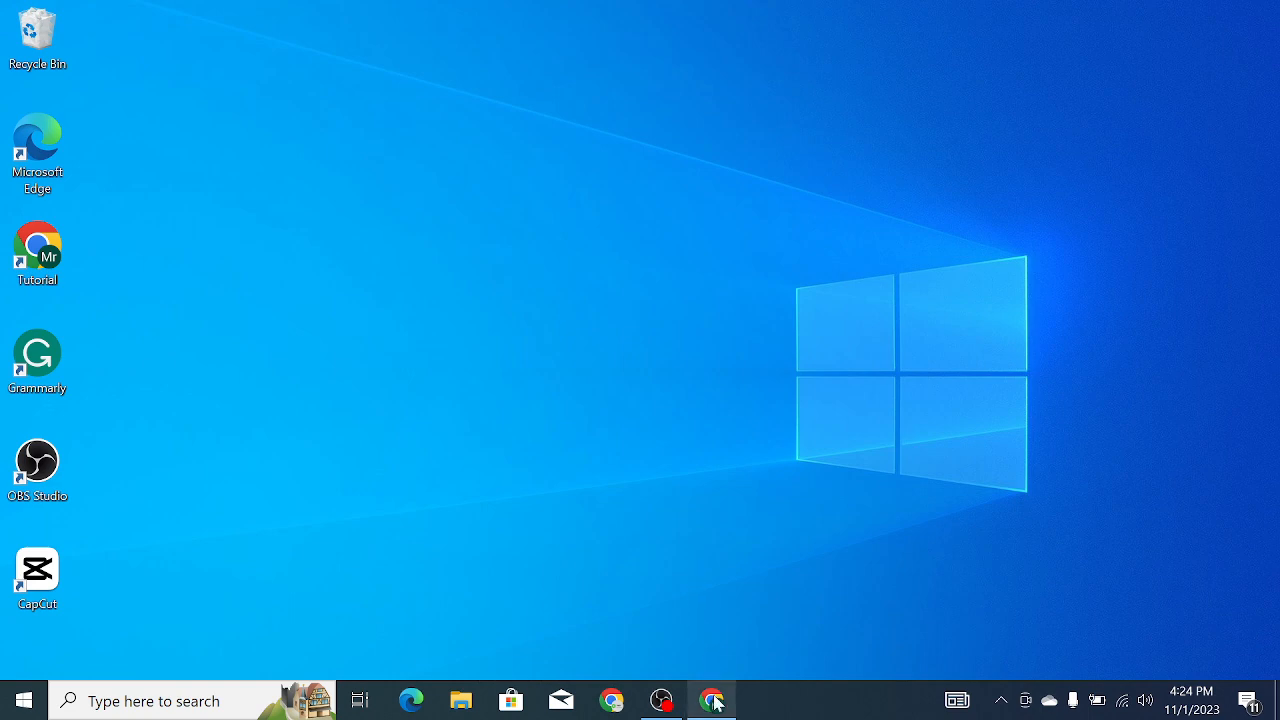
Bring up the Fiverr home page and search Google for 'fiverr' in a new tab
left_click(711, 699)
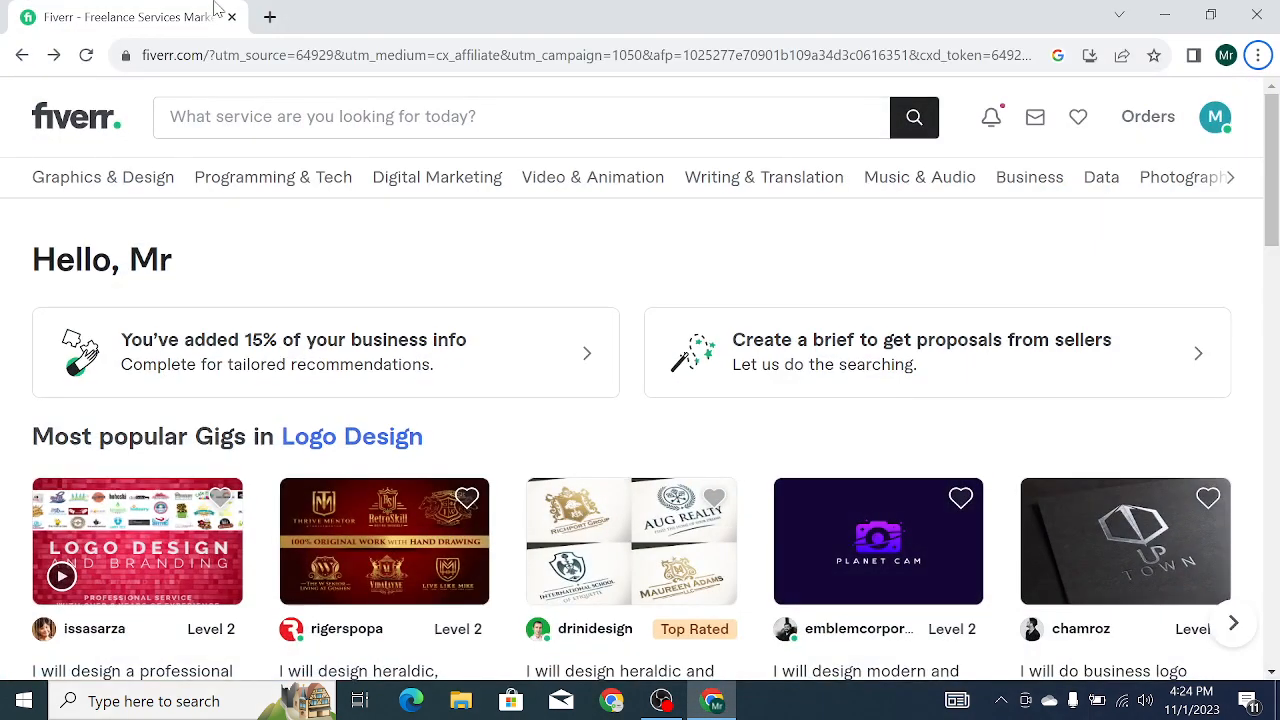
left_click(269, 17)
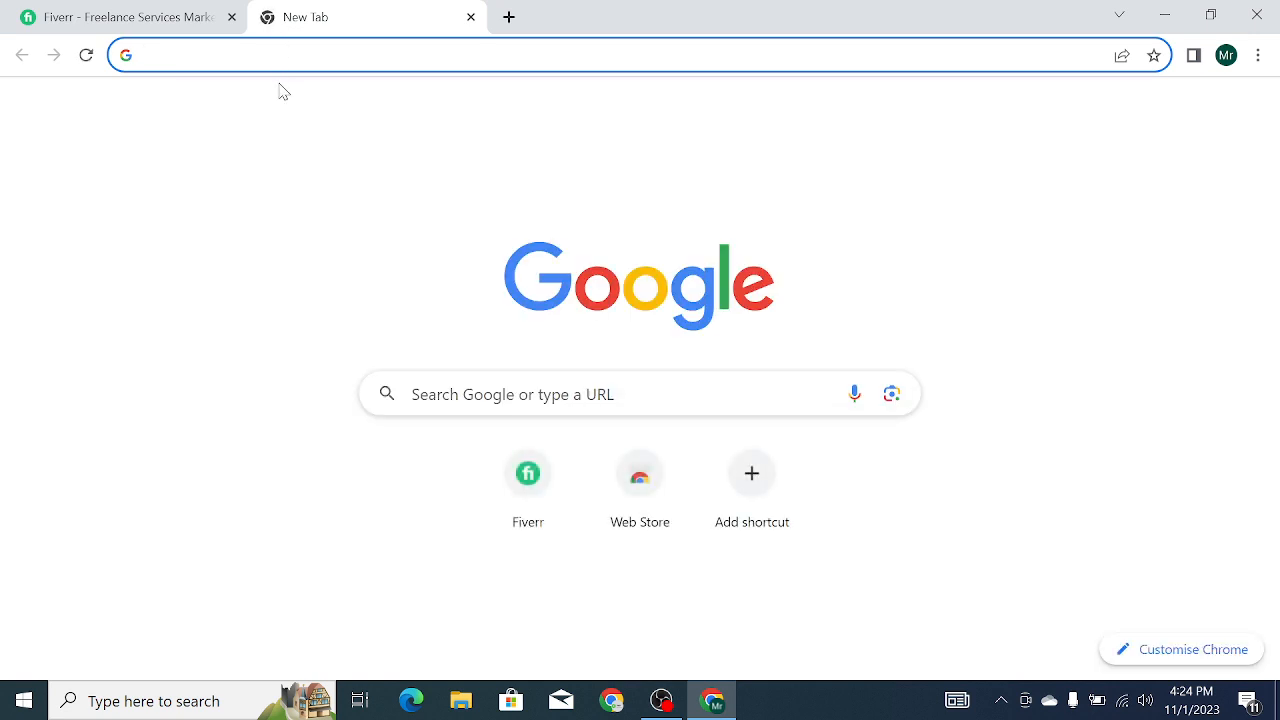
left_click(640, 55)
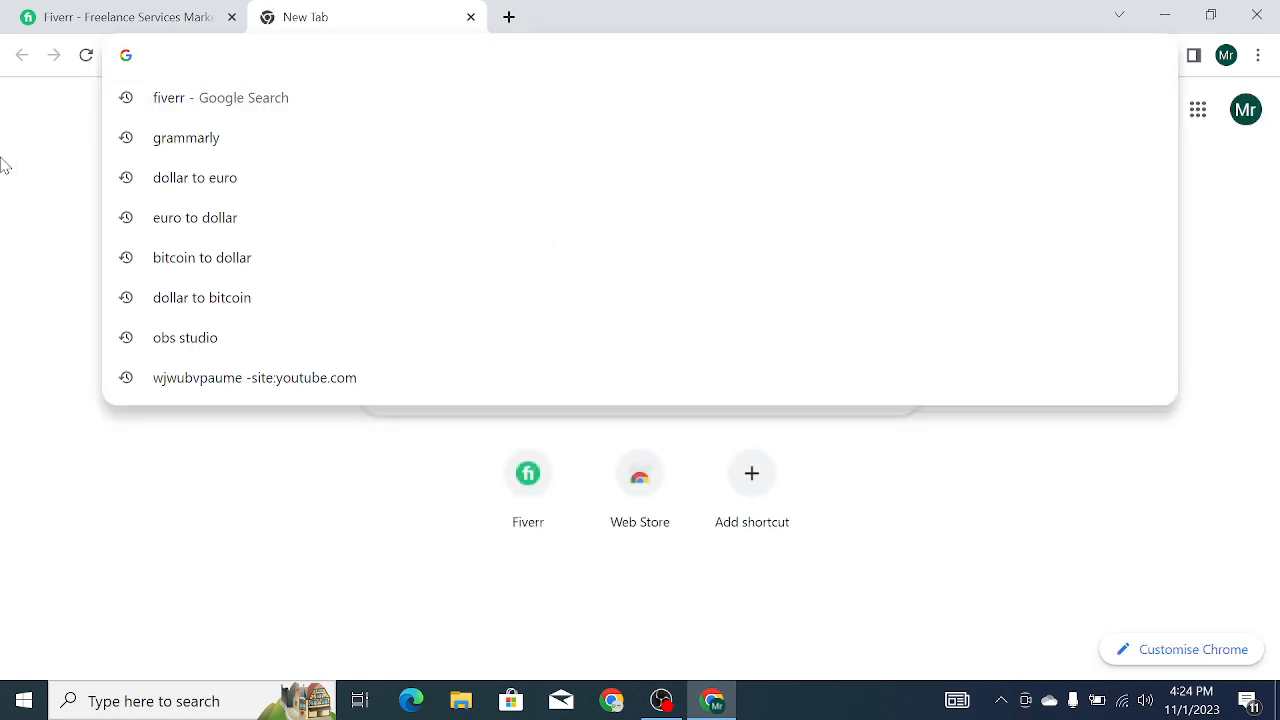
left_click(219, 97)
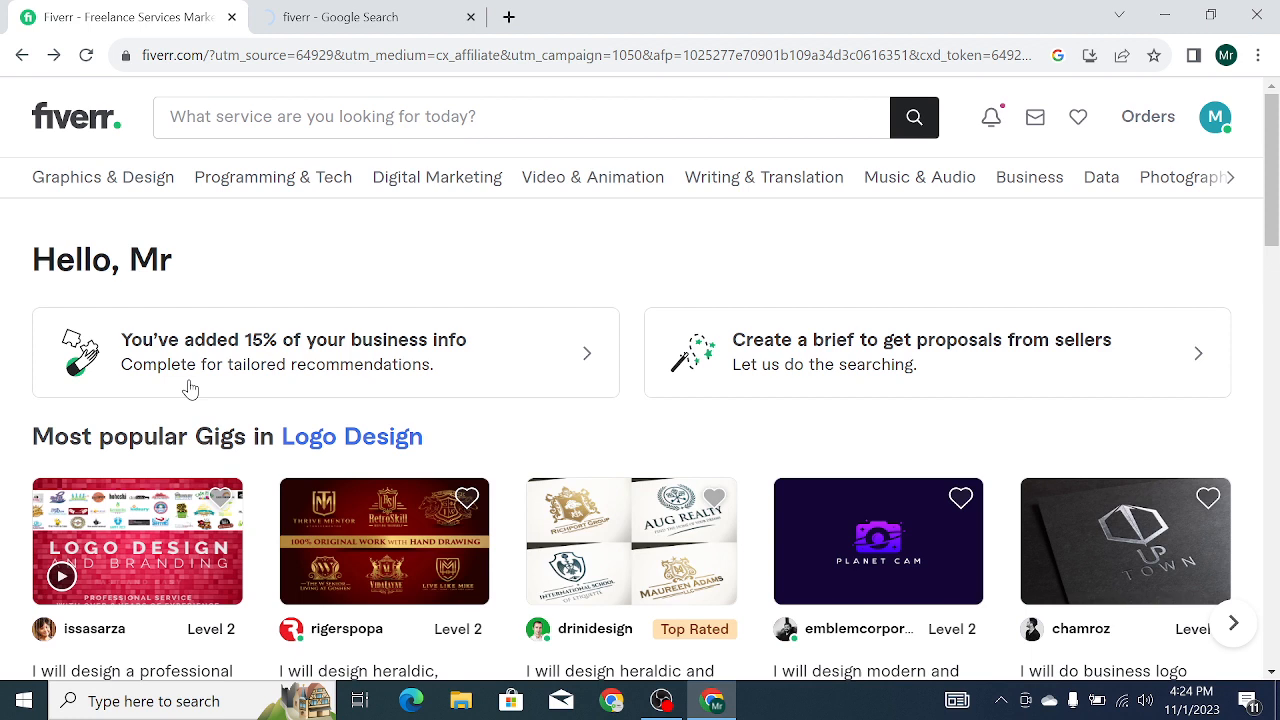
mouse_move(278, 288)
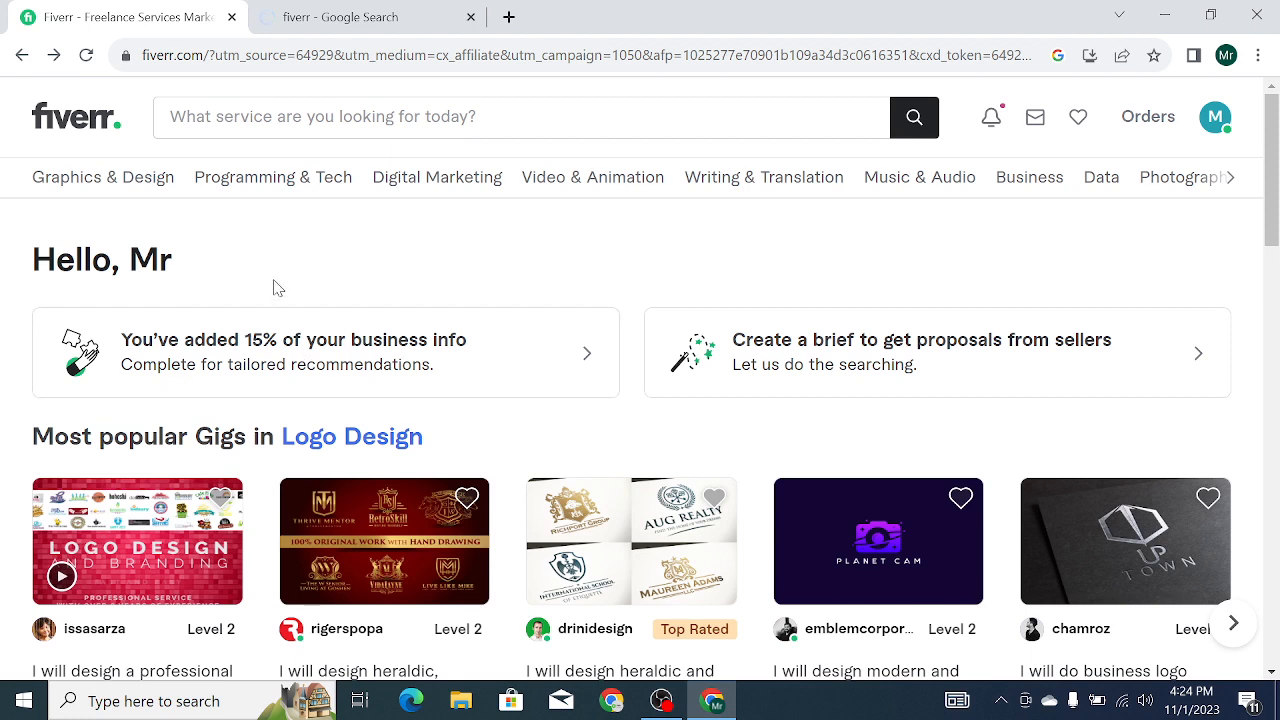
Toggle full-screen with F11 while the second tab loads the Fiverr home page
key("f11")
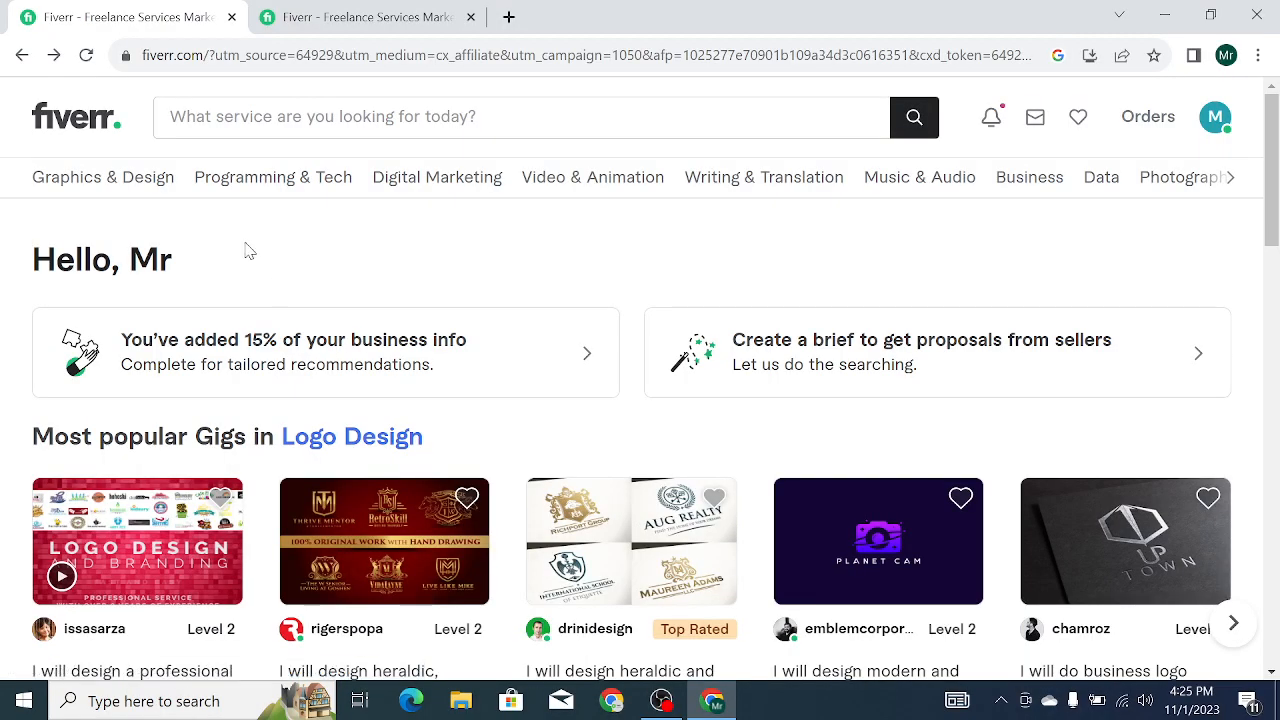
mouse_move(727, 271)
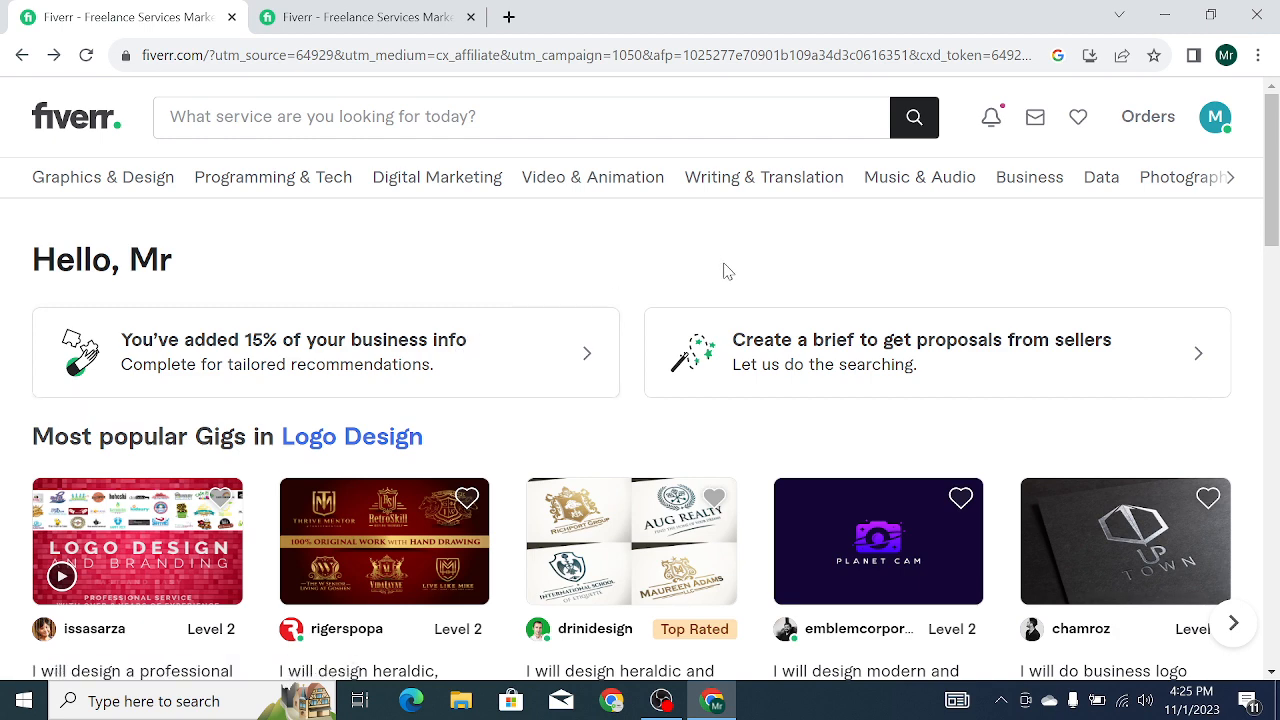
Choose Create shortcut from Chrome's More tools menu for the Fiverr page
left_click(1257, 55)
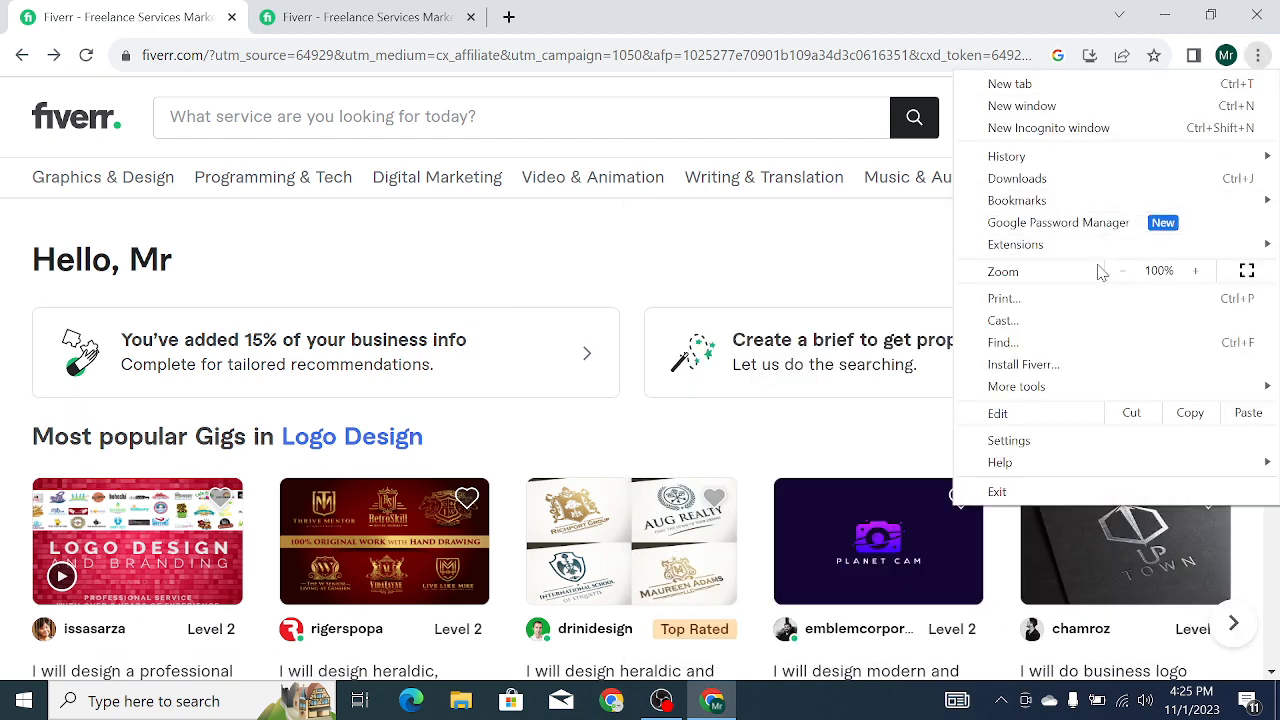
left_click(1017, 386)
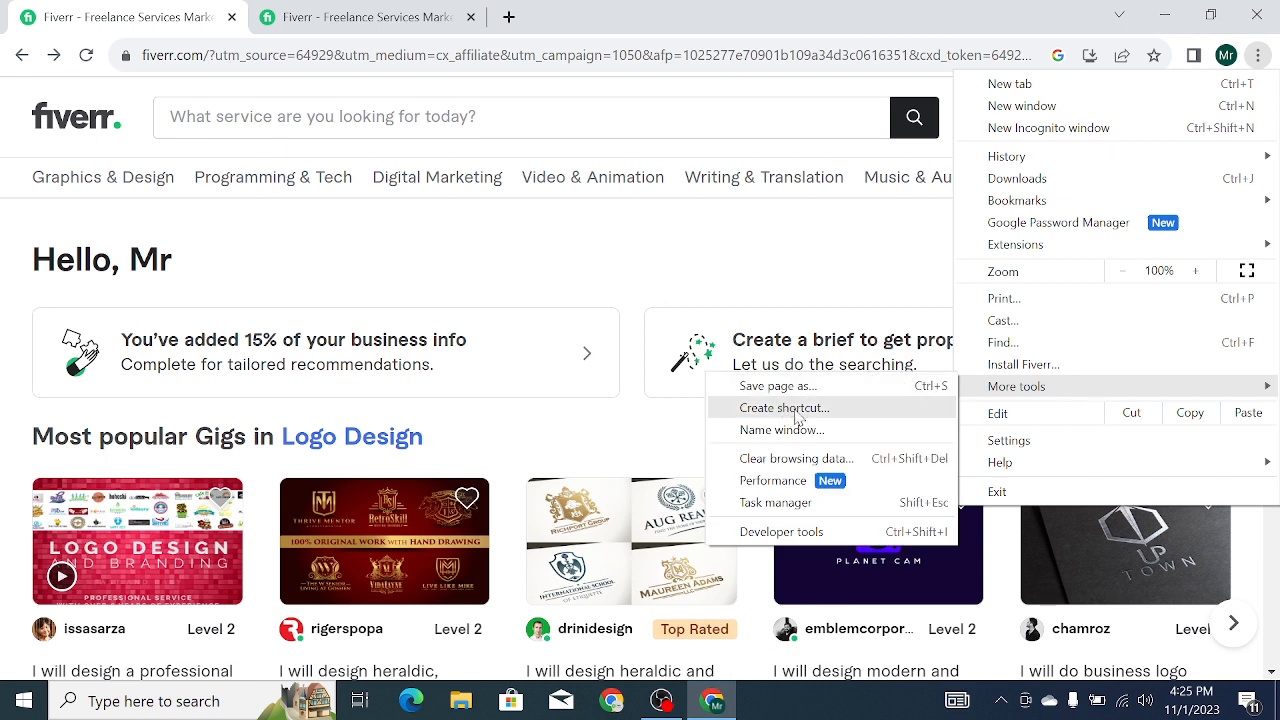
left_click(784, 408)
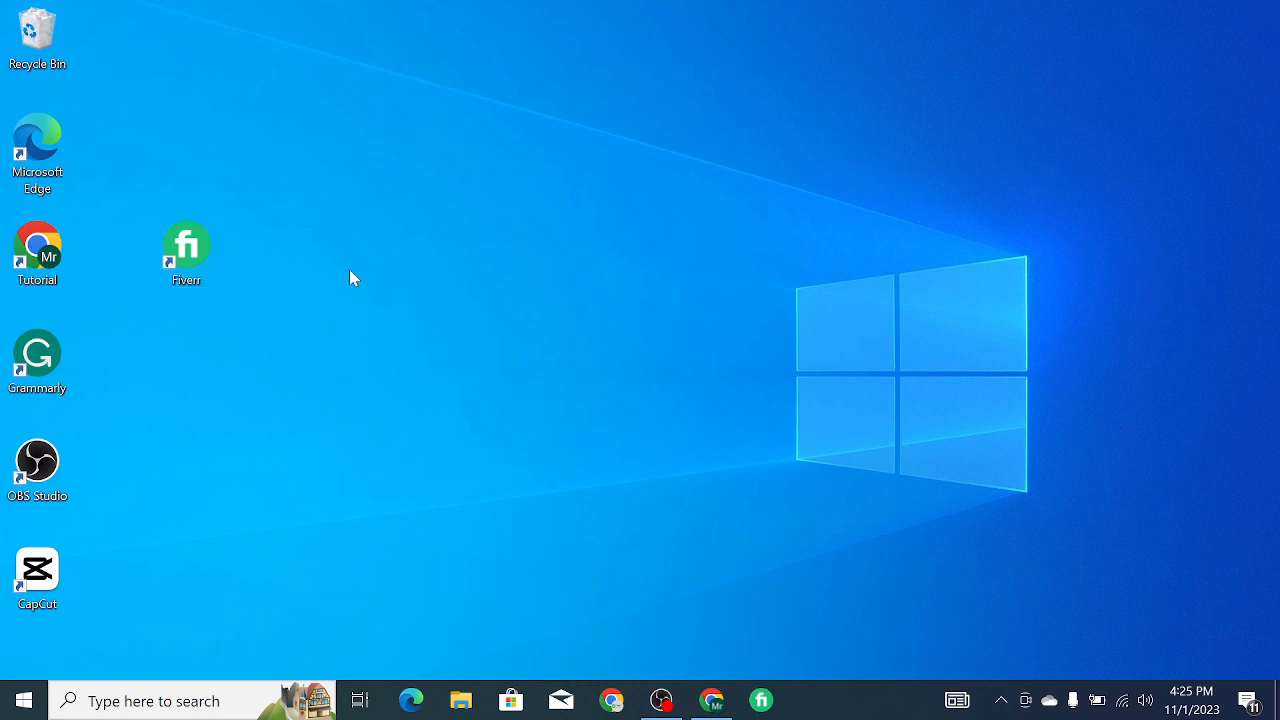
mouse_move(168, 180)
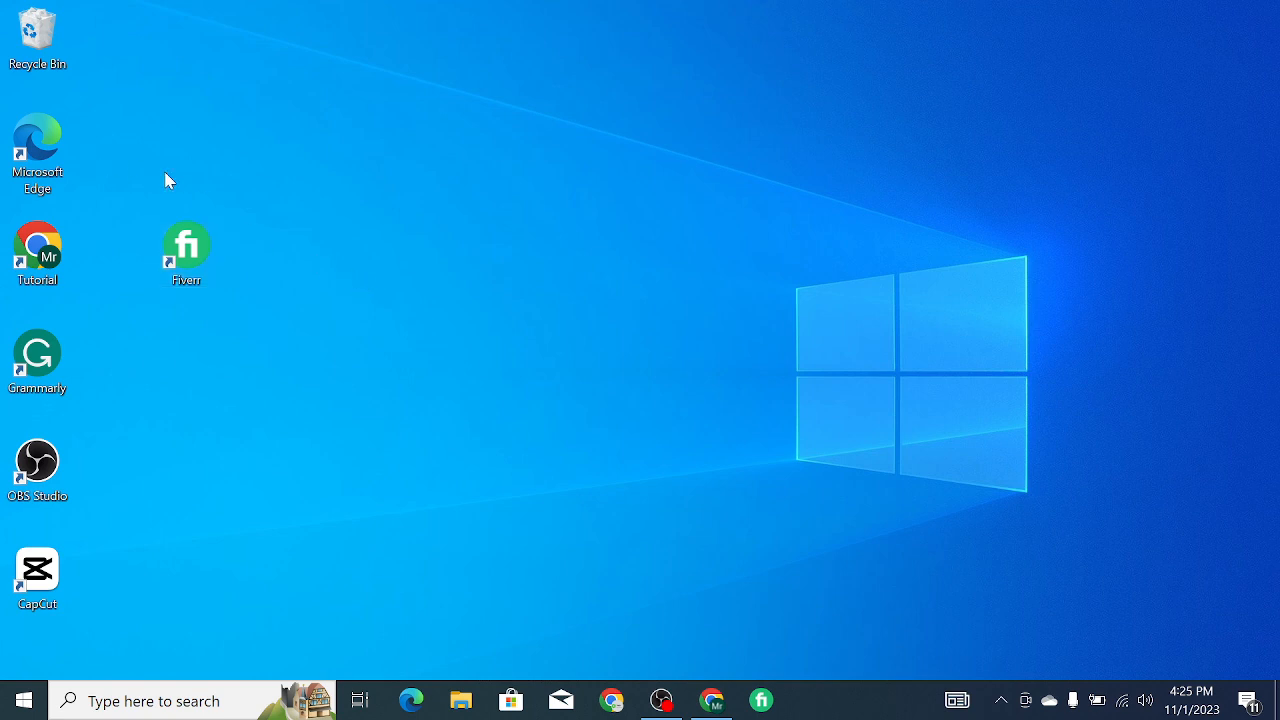